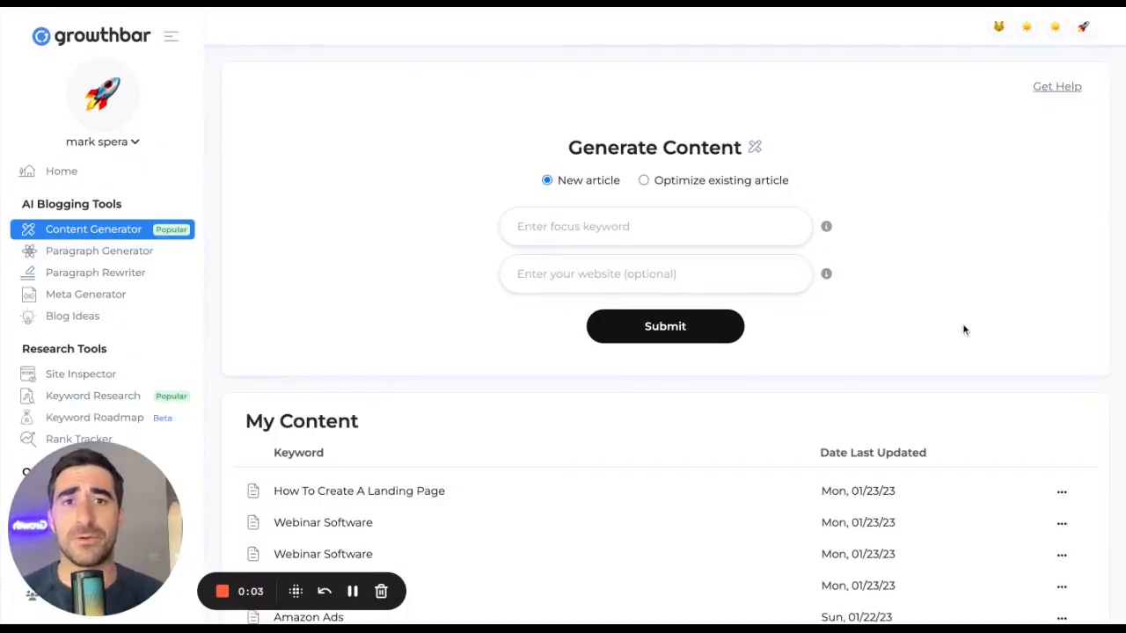
{"action": "left_click", "coordinate": [644, 179]}
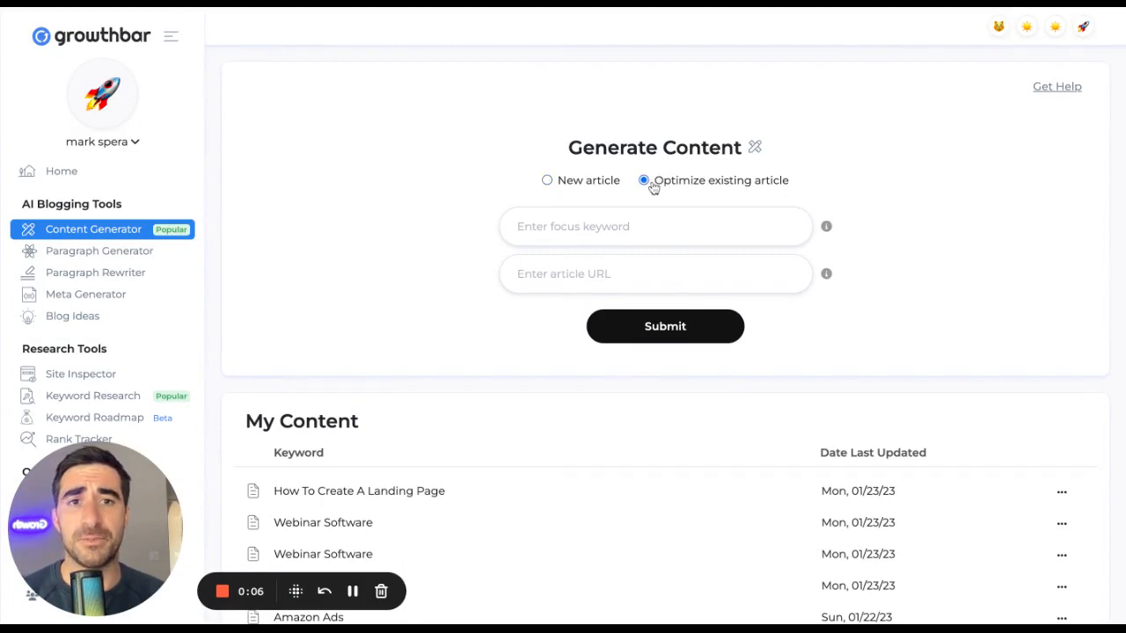
{"action": "left_click", "coordinate": [547, 179]}
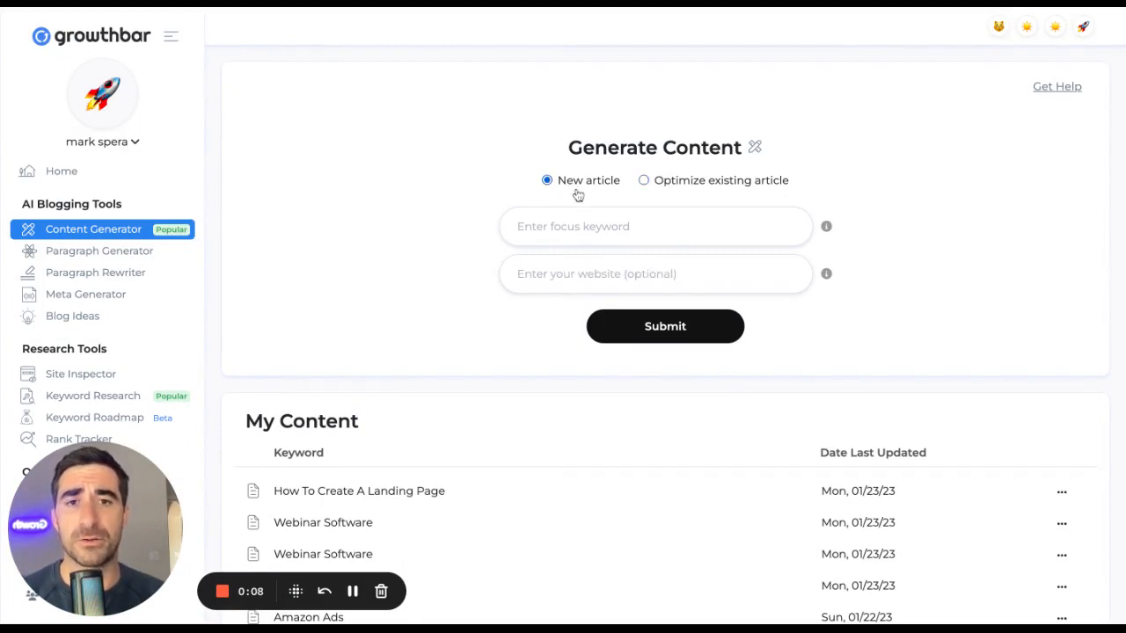
{"action": "type", "text": "landin"}
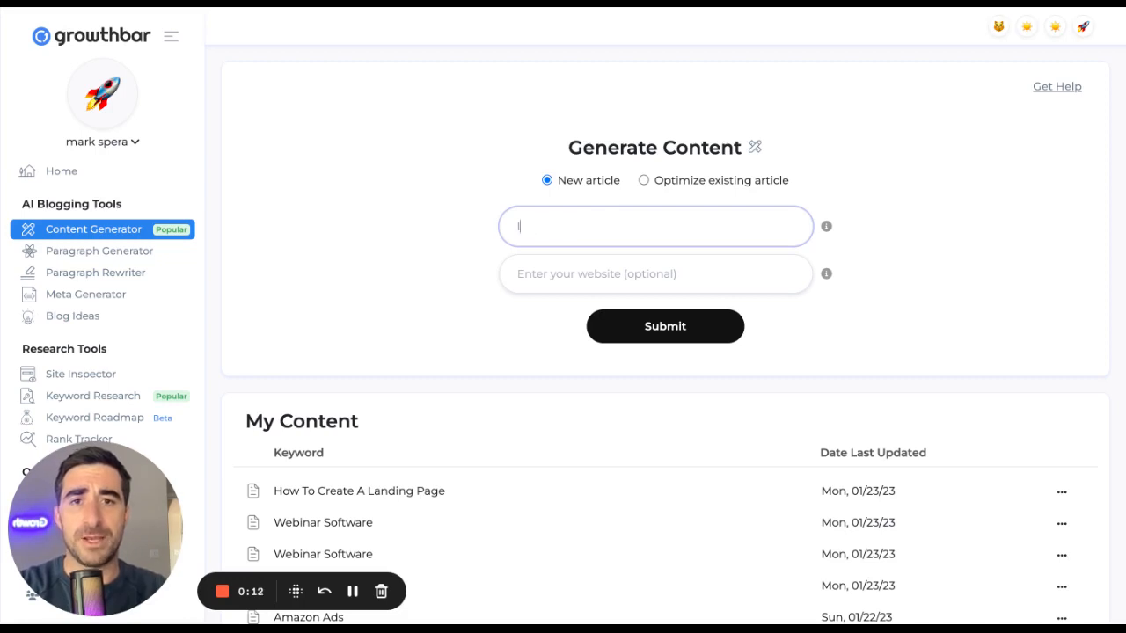
{"action": "type", "text": "how to make a landing page"}
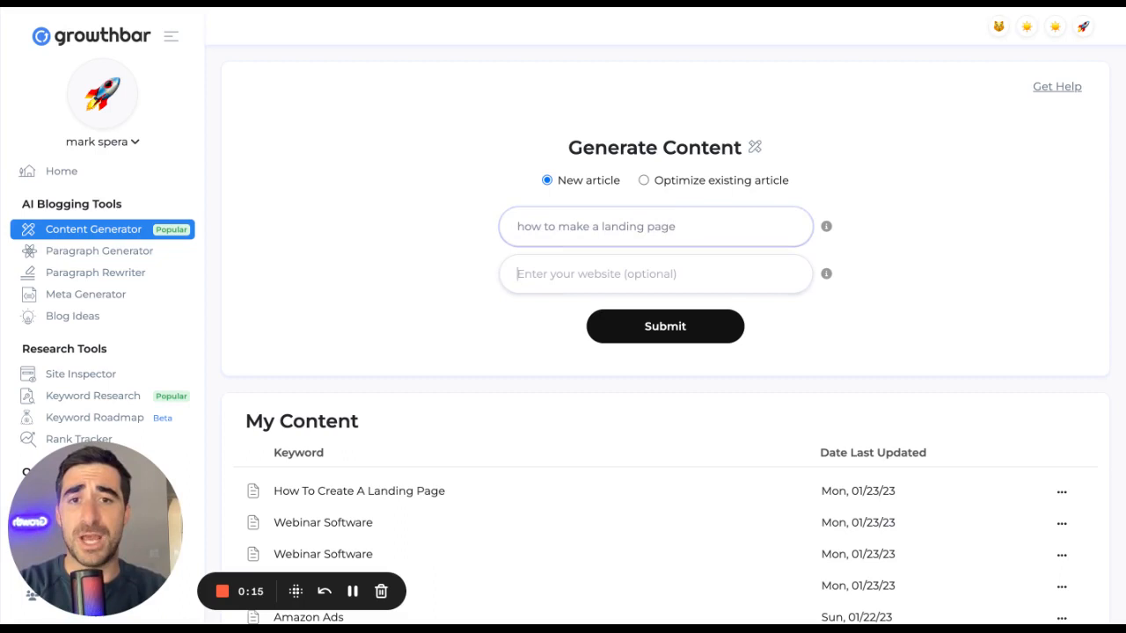
{"action": "type", "text": "www.growthmarketing"}
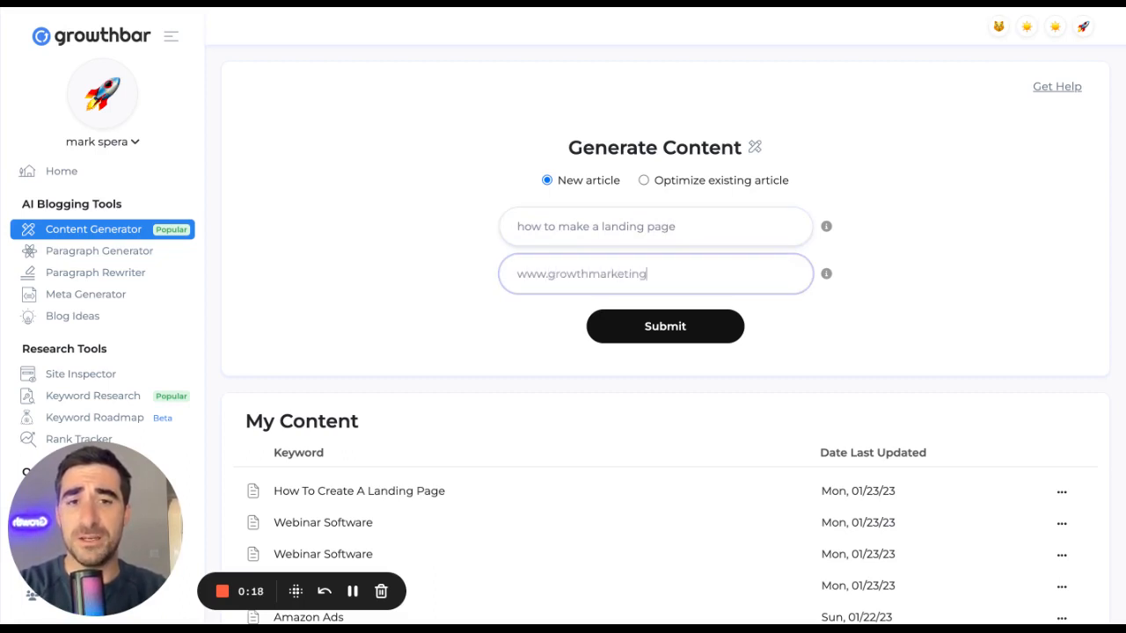
{"action": "type", "text": "pro.com"}
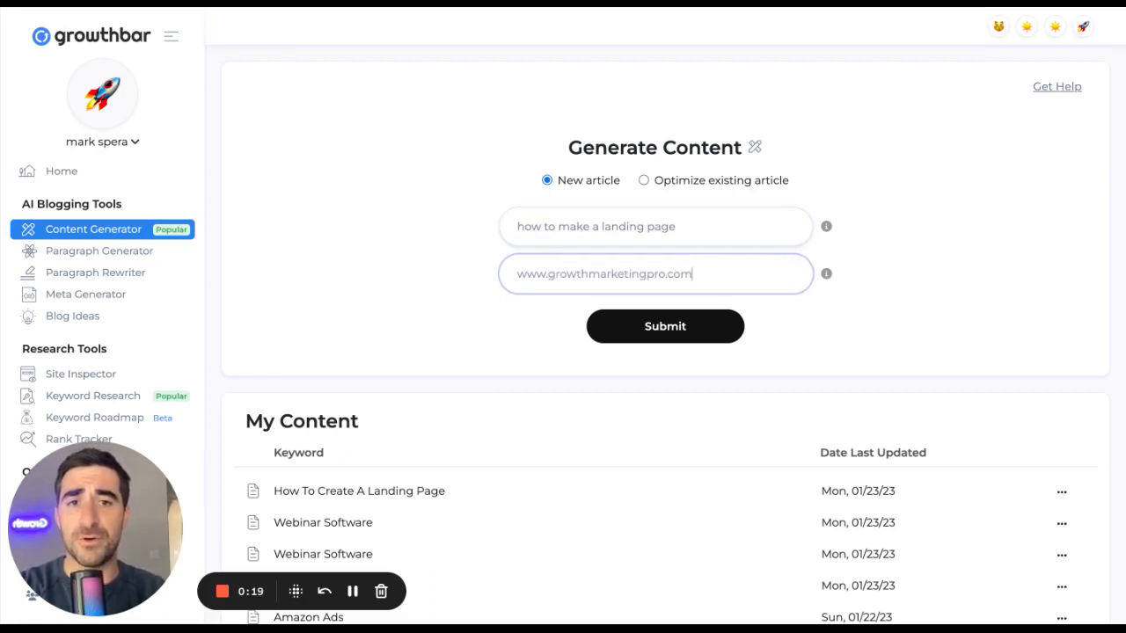
{"action": "left_click", "coordinate": [665, 325]}
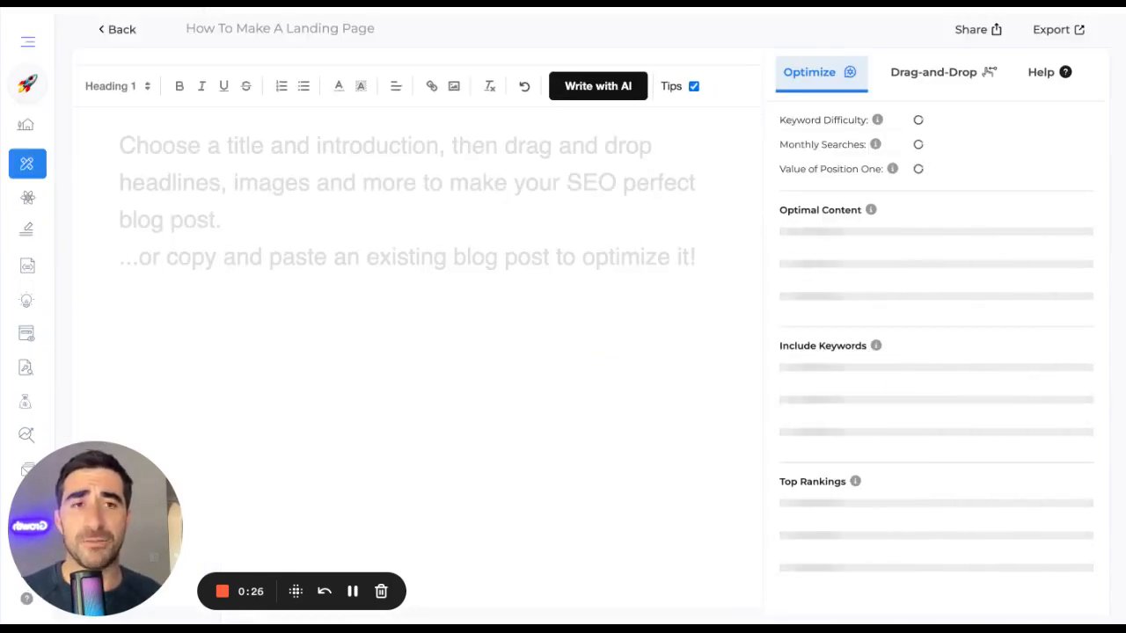
Insert the AI-suggested title and introduction as the H1 and first paragraph
{"action": "left_click", "coordinate": [598, 85]}
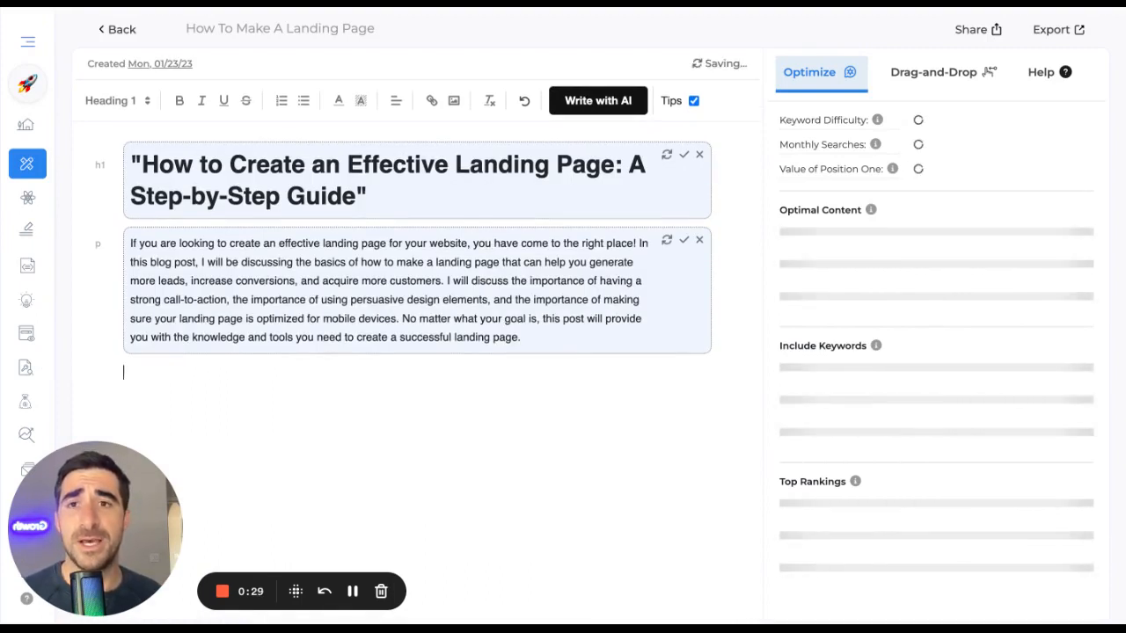
{"action": "mouse_move", "coordinate": [502, 179]}
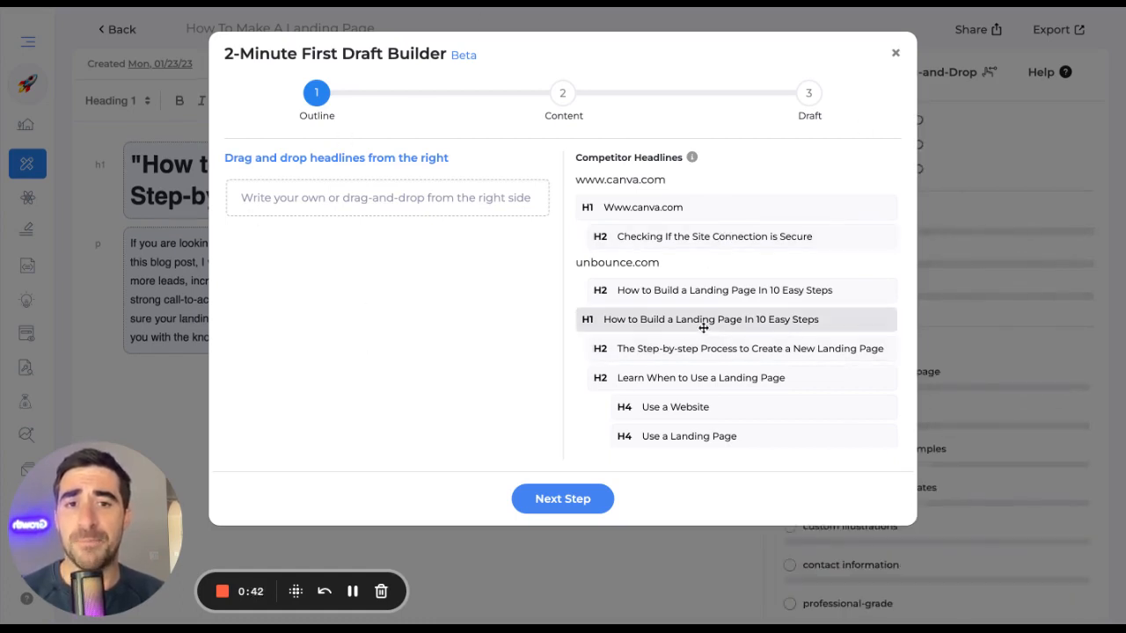
Add the competitor H1 'How to Build a Landing Page In 10 Easy Steps' to the outline
{"action": "left_click_drag", "start_coordinate": [711, 320], "coordinate": [387, 185]}
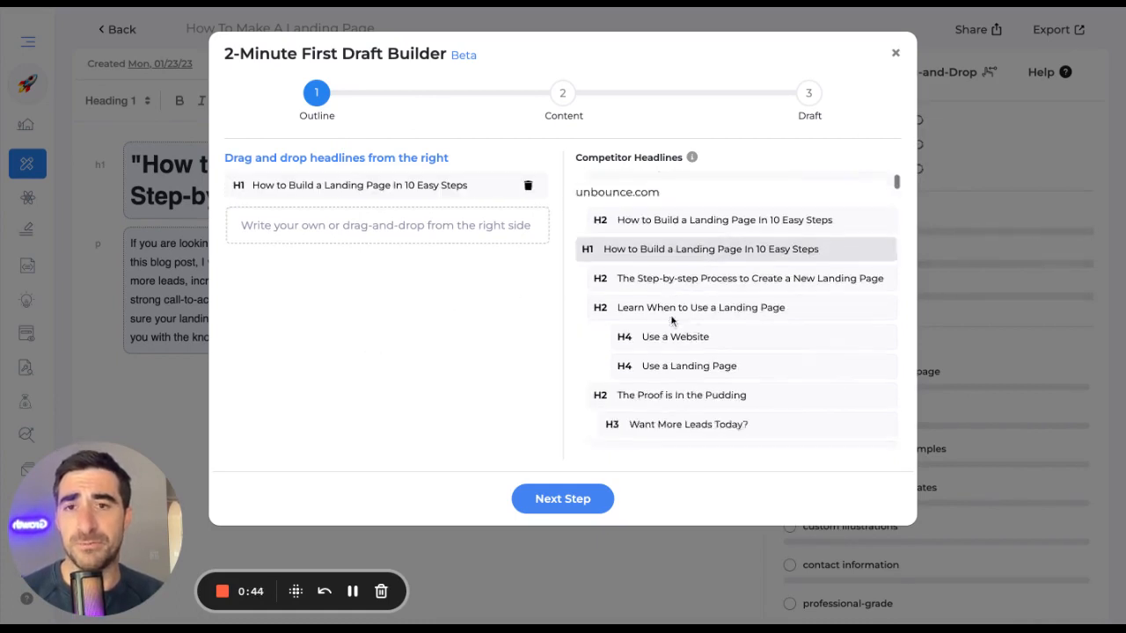
{"action": "scroll", "scroll_direction": "down", "scroll_amount": 3}
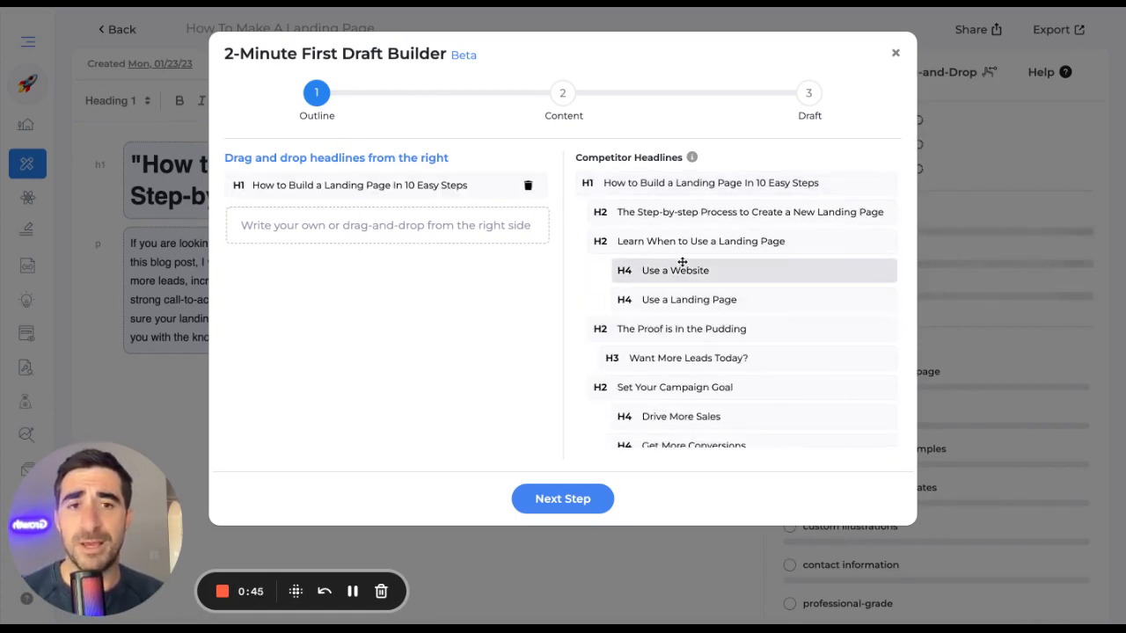
{"action": "mouse_move", "coordinate": [710, 241]}
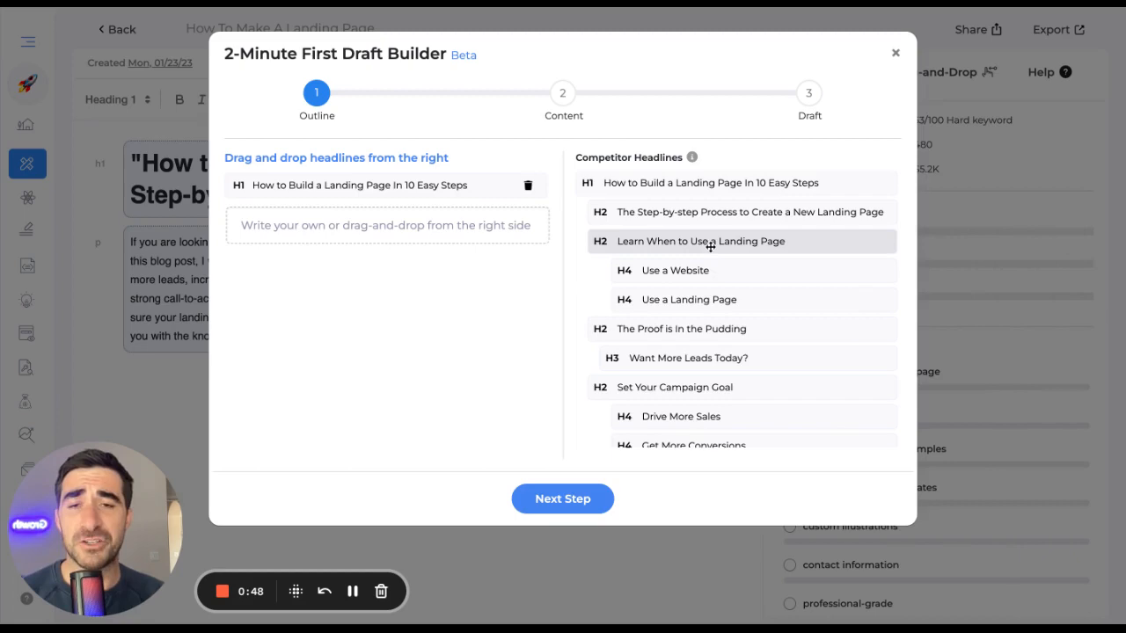
{"action": "left_click", "coordinate": [387, 225]}
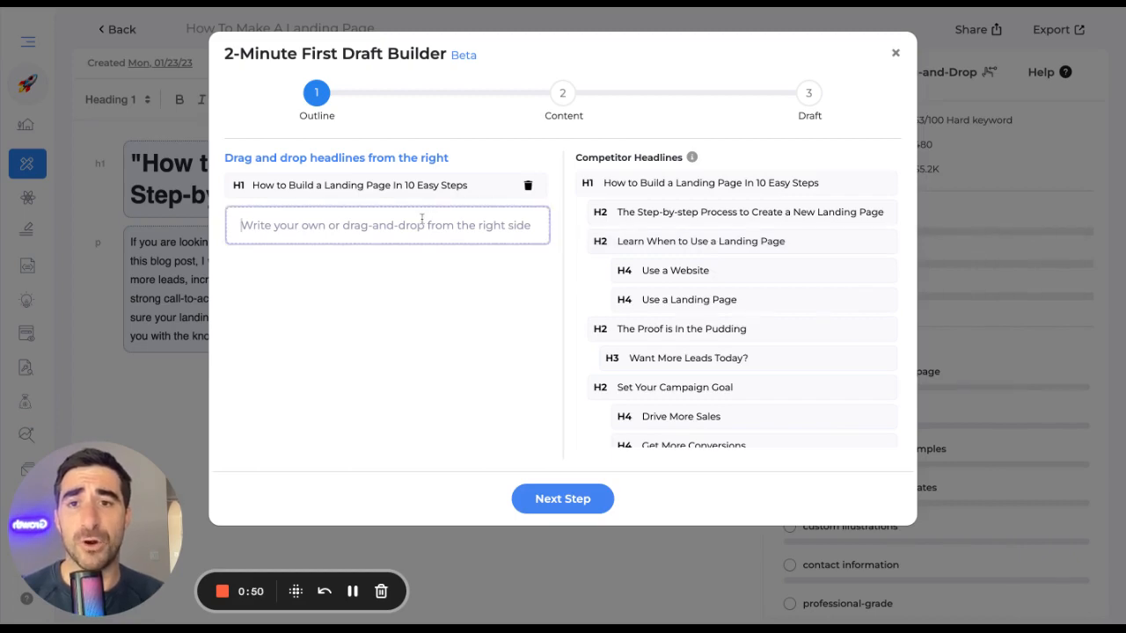
{"action": "left_click", "coordinate": [895, 53]}
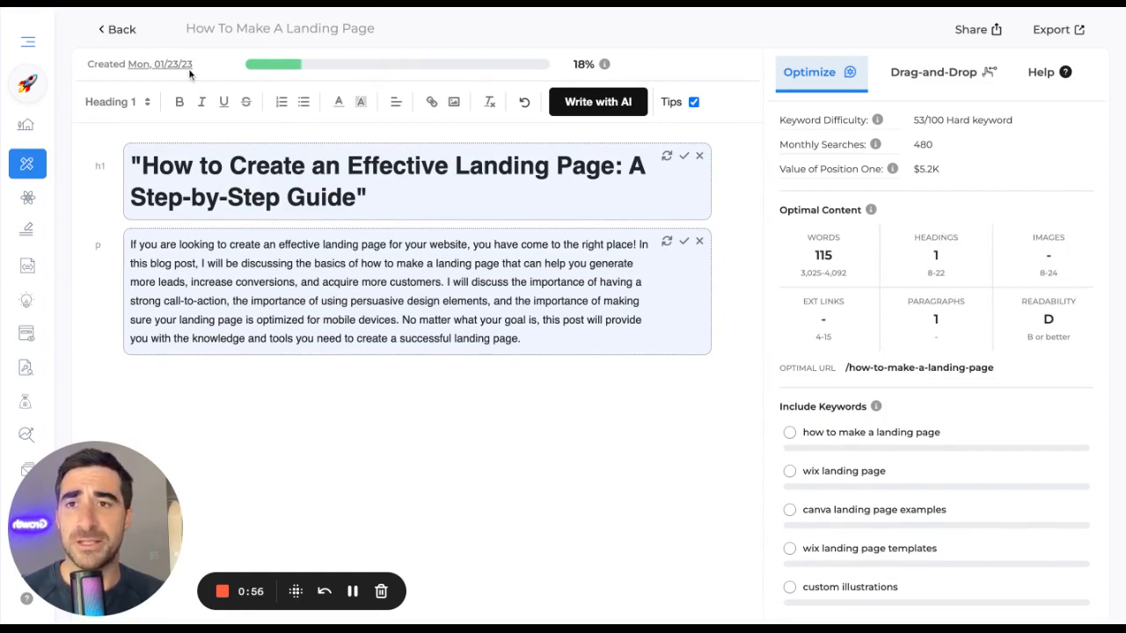
{"action": "mouse_move", "coordinate": [605, 64]}
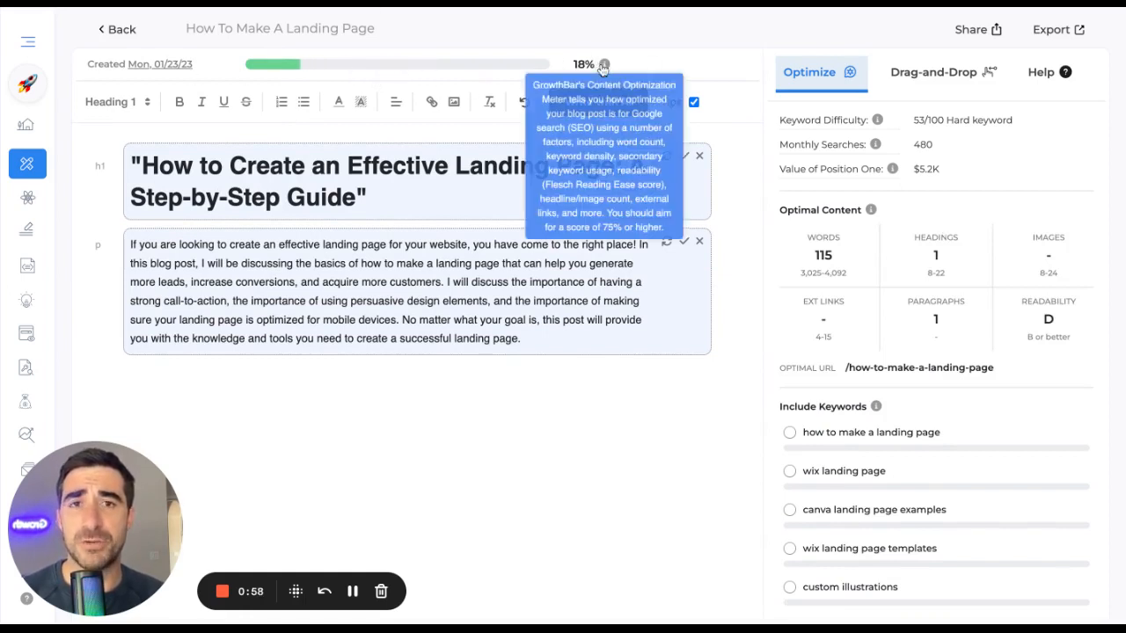
{"action": "mouse_move", "coordinate": [496, 63]}
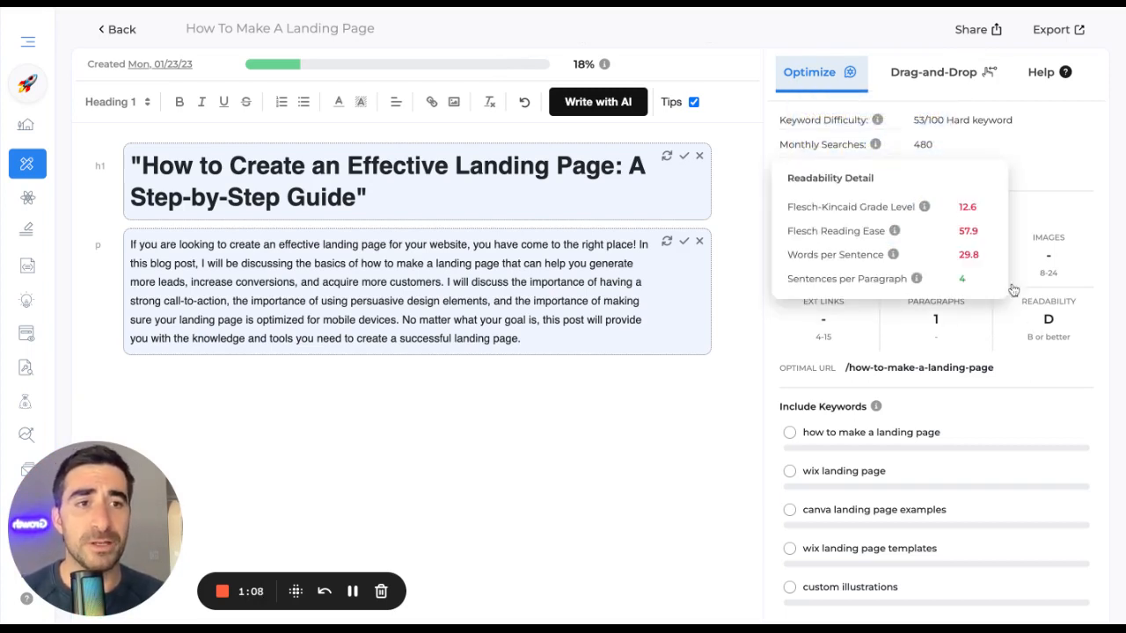
{"action": "scroll", "scroll_direction": "down", "scroll_amount": 3}
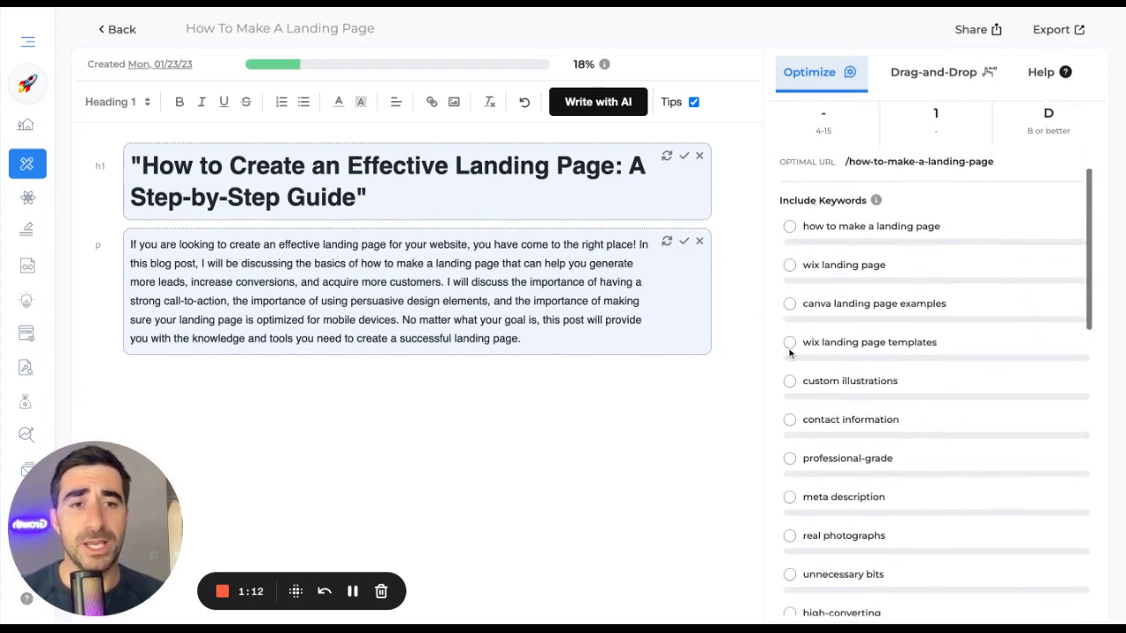
{"action": "scroll", "scroll_direction": "down", "scroll_amount": 3}
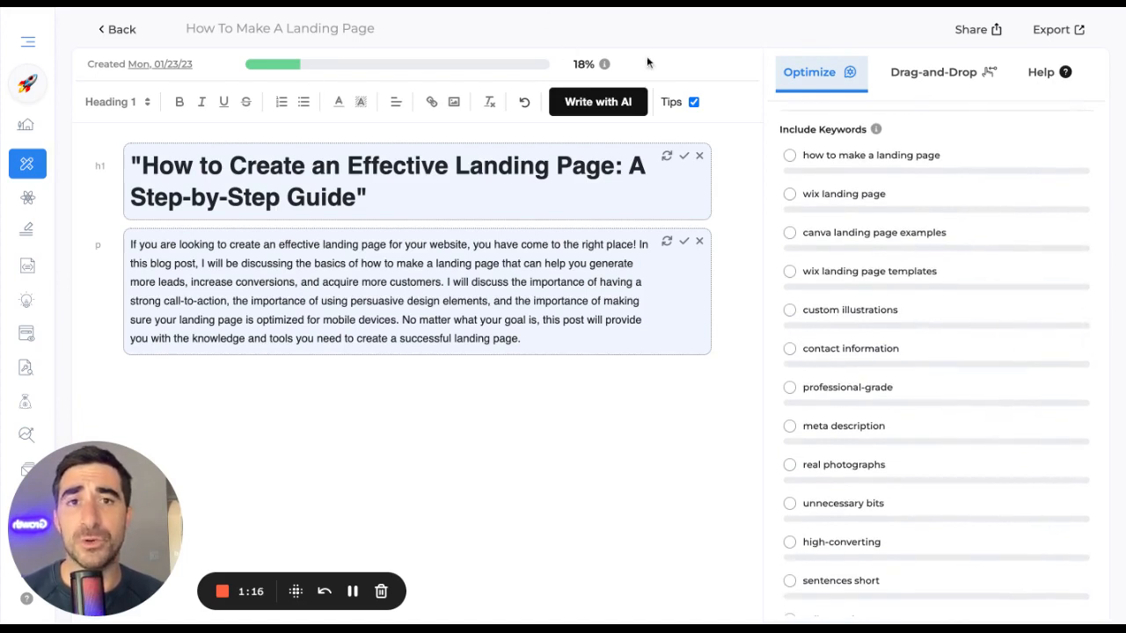
{"action": "left_click", "coordinate": [941, 72]}
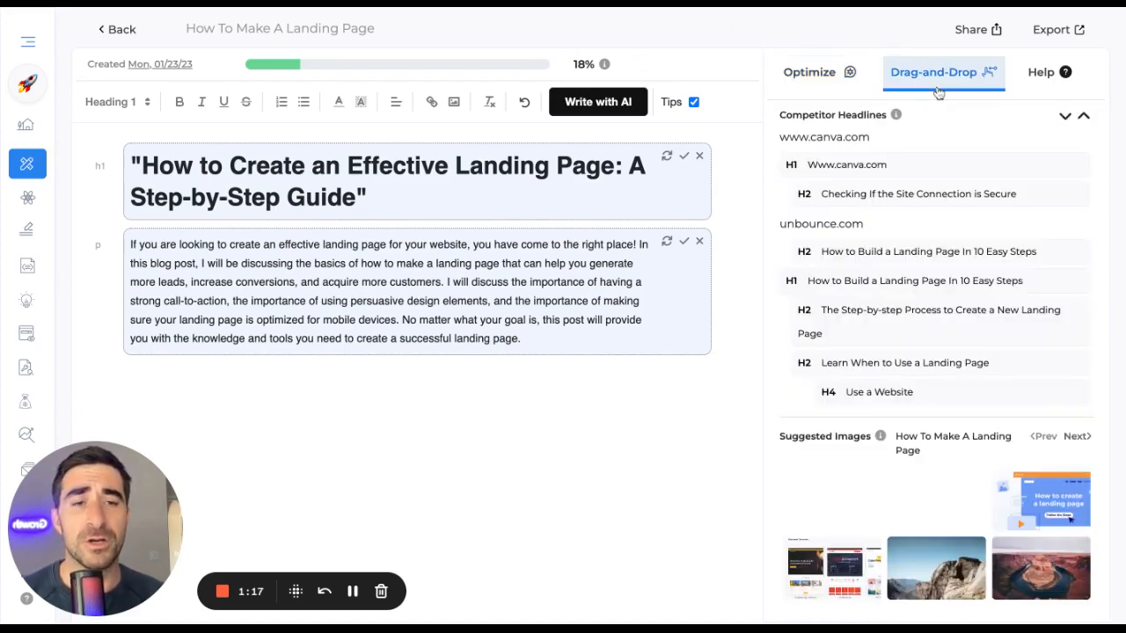
Add 'Learn When to Use a Landing Page', 'Set Your Campaign Goal' and related searches as H2 headings
{"action": "scroll", "scroll_direction": "down", "scroll_amount": 3}
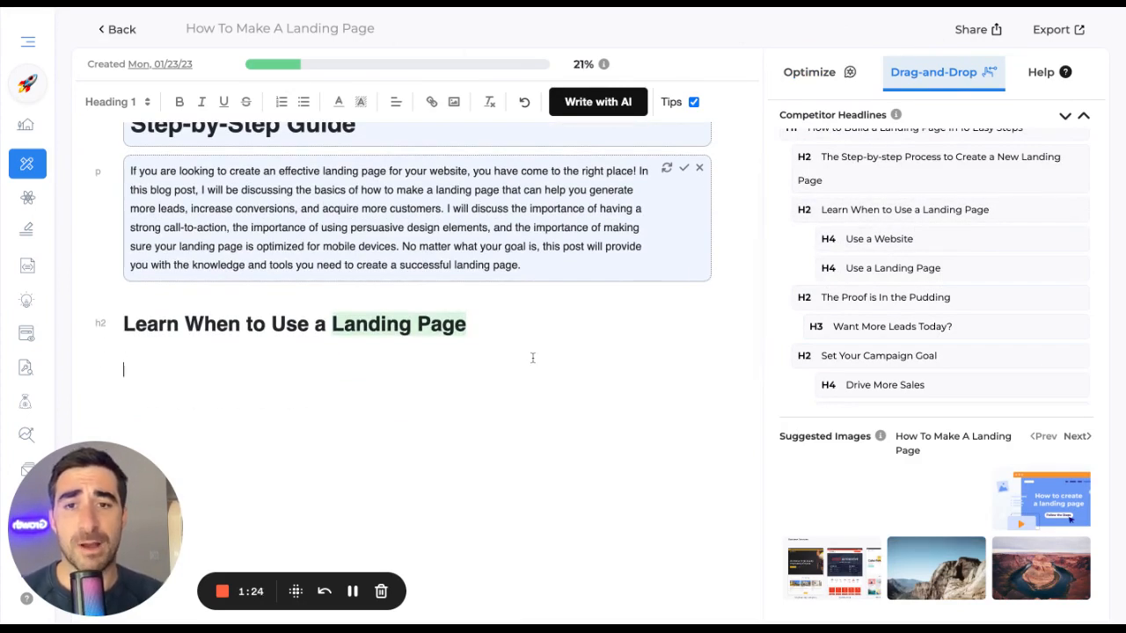
{"action": "scroll", "scroll_direction": "down", "scroll_amount": 3}
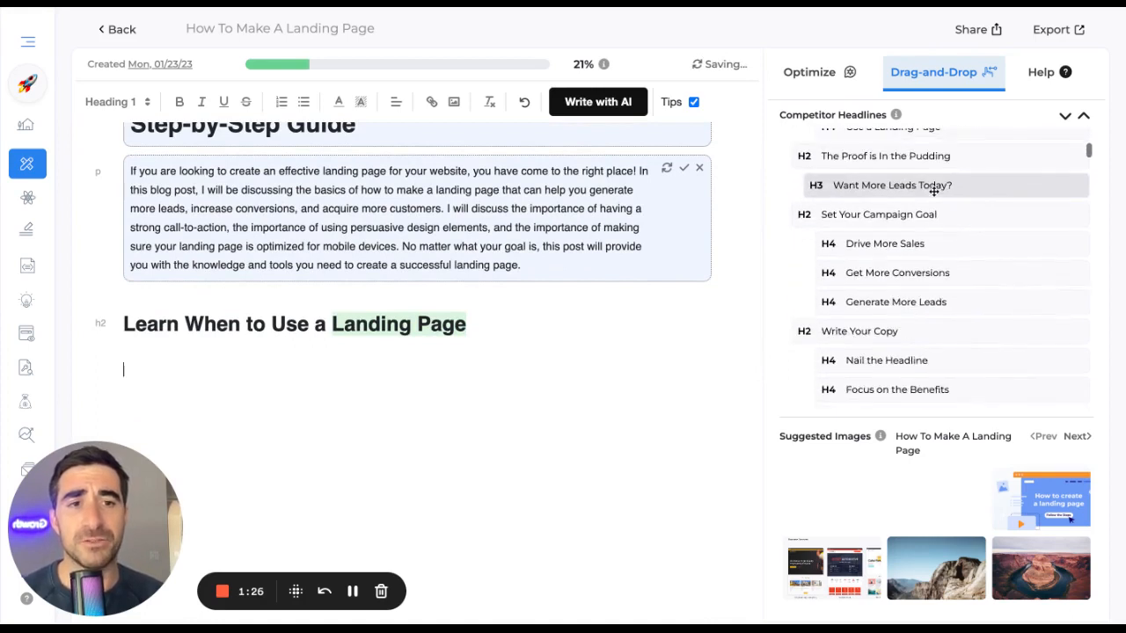
{"action": "type", "text": "Set Your Campaign Goal"}
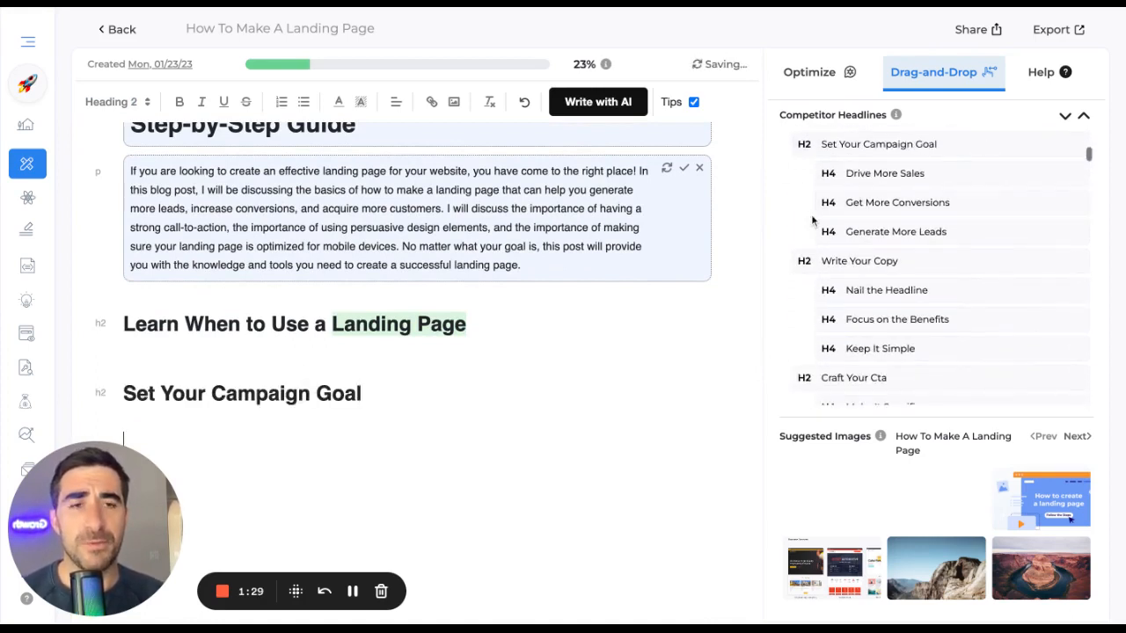
{"action": "scroll", "scroll_direction": "down", "scroll_amount": 3}
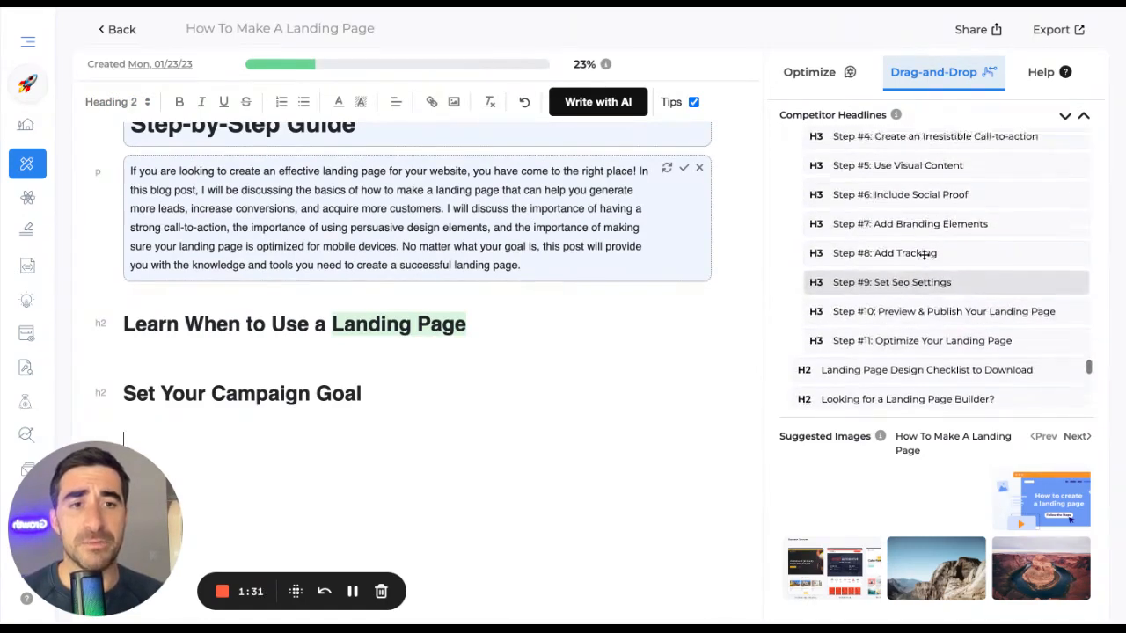
{"action": "scroll", "scroll_direction": "down", "scroll_amount": 3}
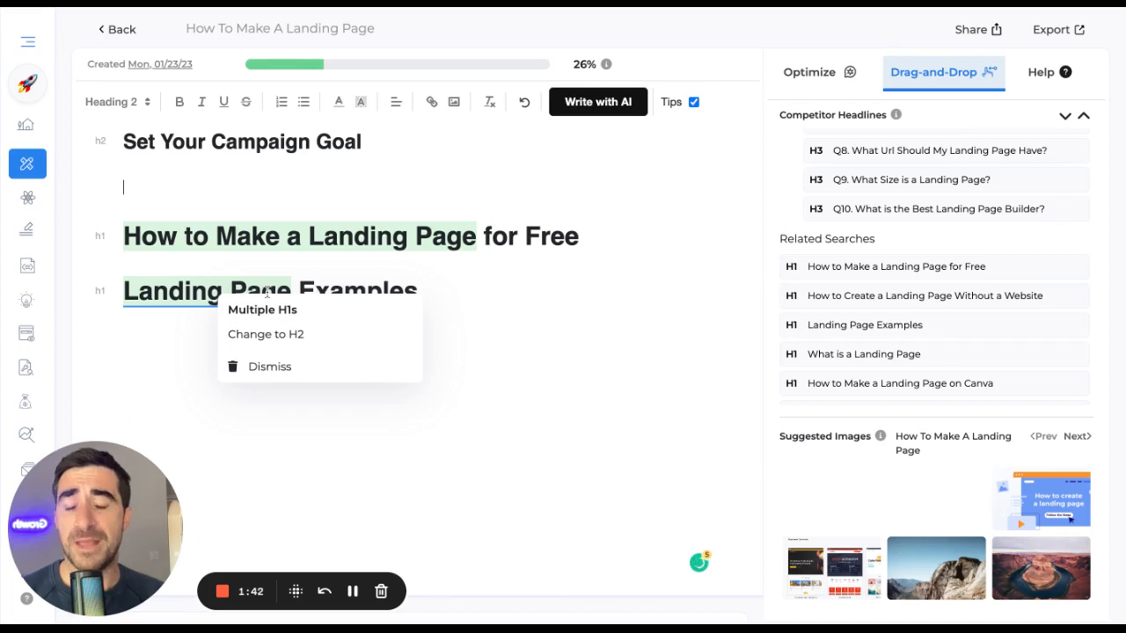
{"action": "mouse_move", "coordinate": [266, 320]}
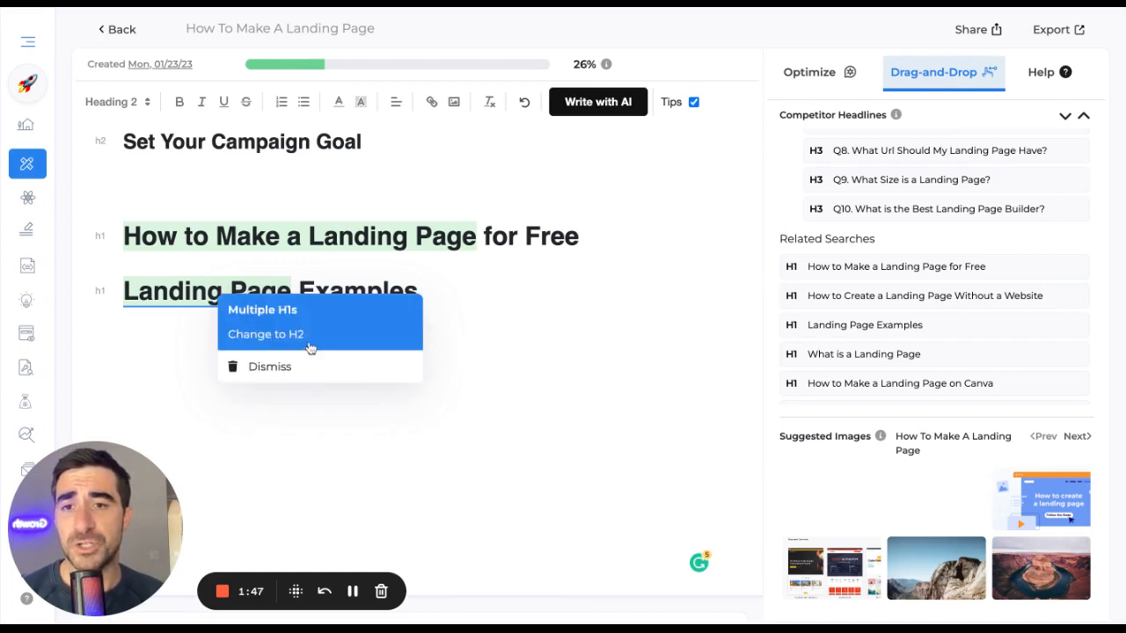
{"action": "left_click", "coordinate": [263, 334]}
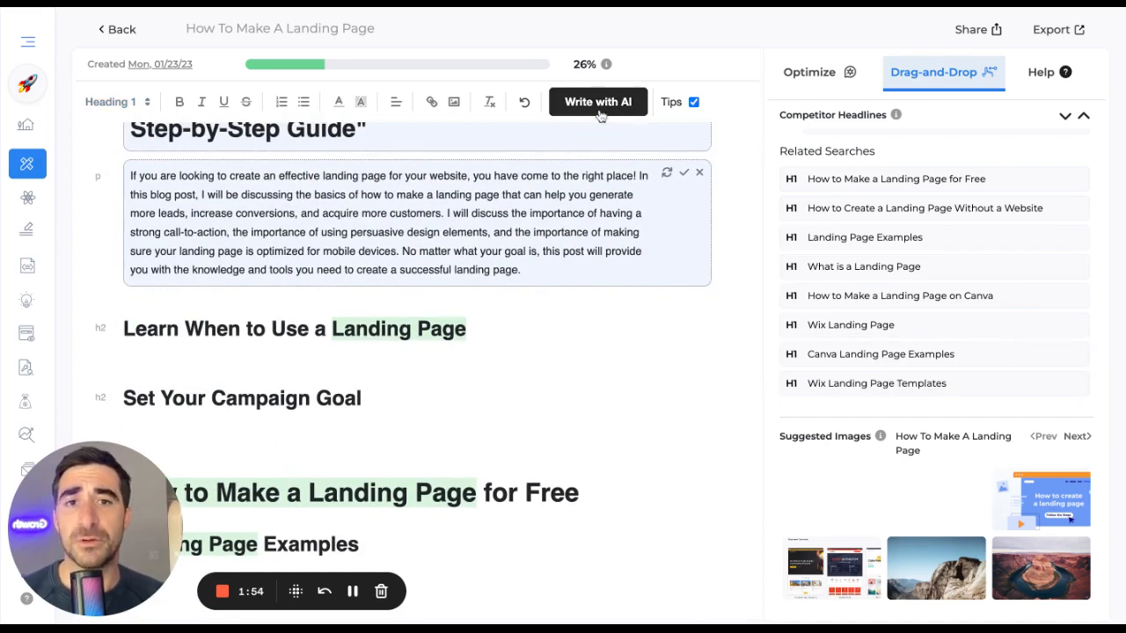
Write an AI paragraph under 'Learn When to Use a Landing Page' and show the optimization scores
{"action": "left_click", "coordinate": [598, 100]}
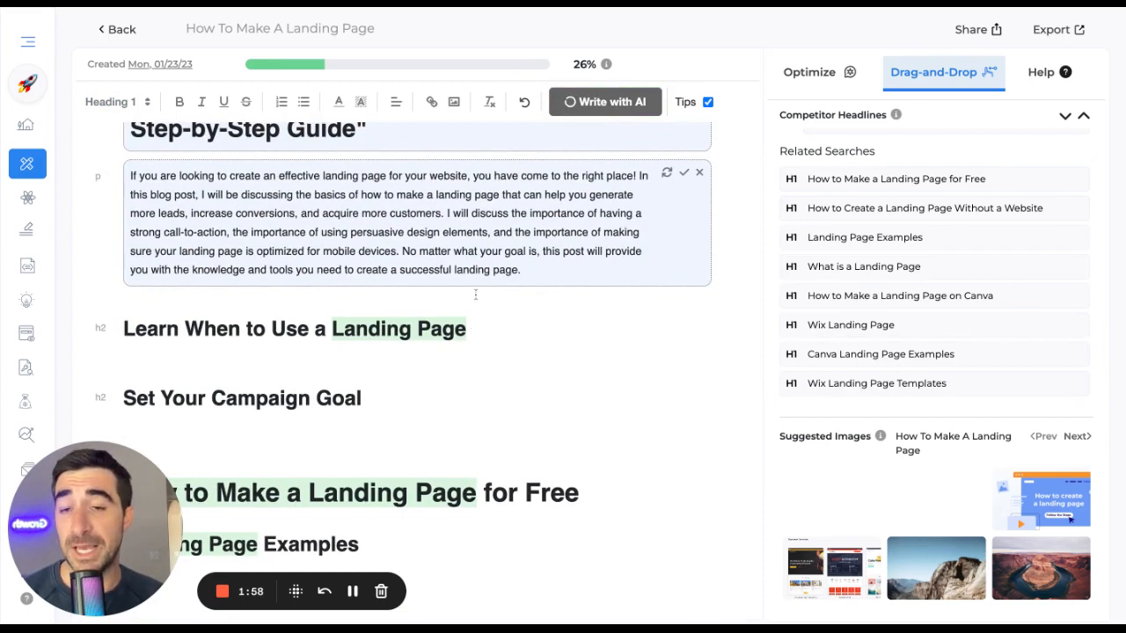
{"action": "scroll", "scroll_direction": "down", "scroll_amount": 3}
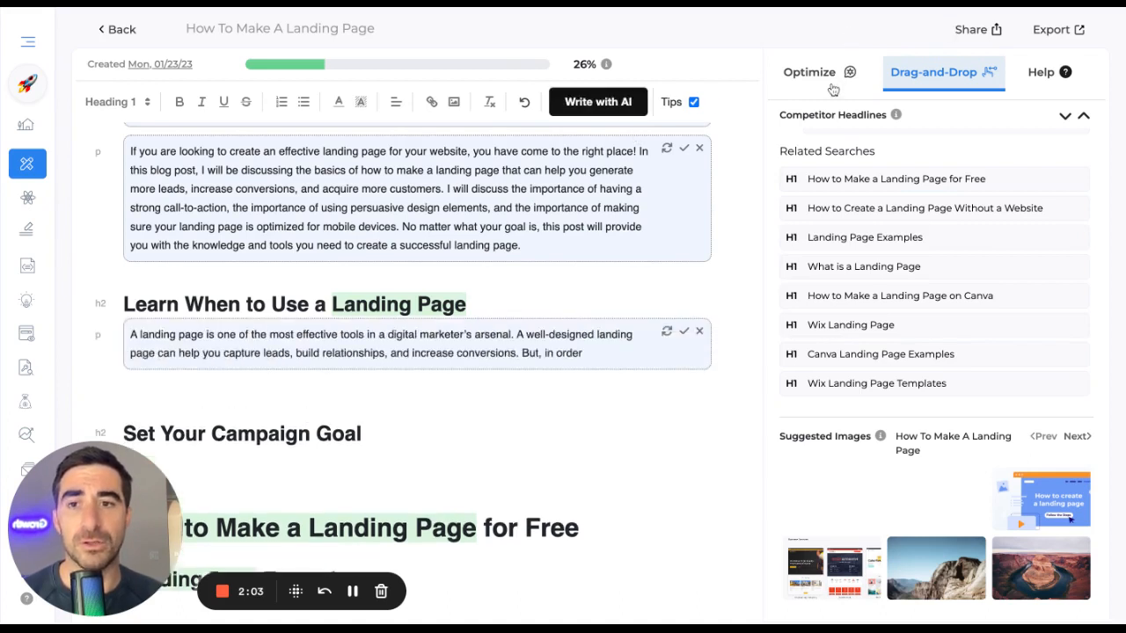
{"action": "left_click", "coordinate": [810, 72]}
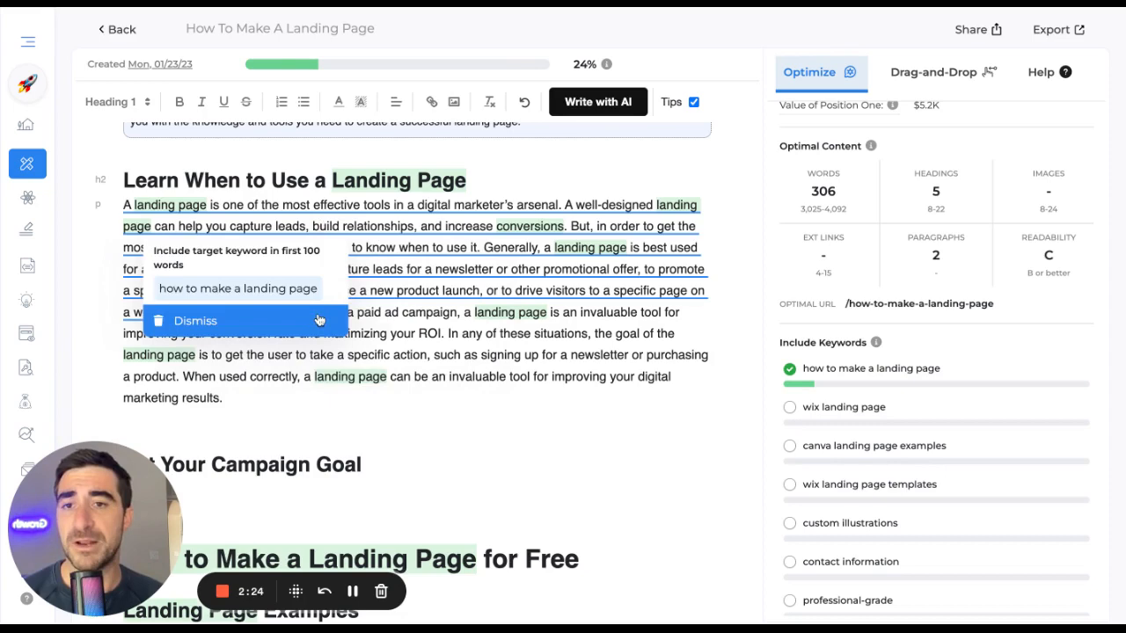
Dismiss the 'Include target keyword in first 100 words' tip and generate more AI content
{"action": "left_click", "coordinate": [196, 320]}
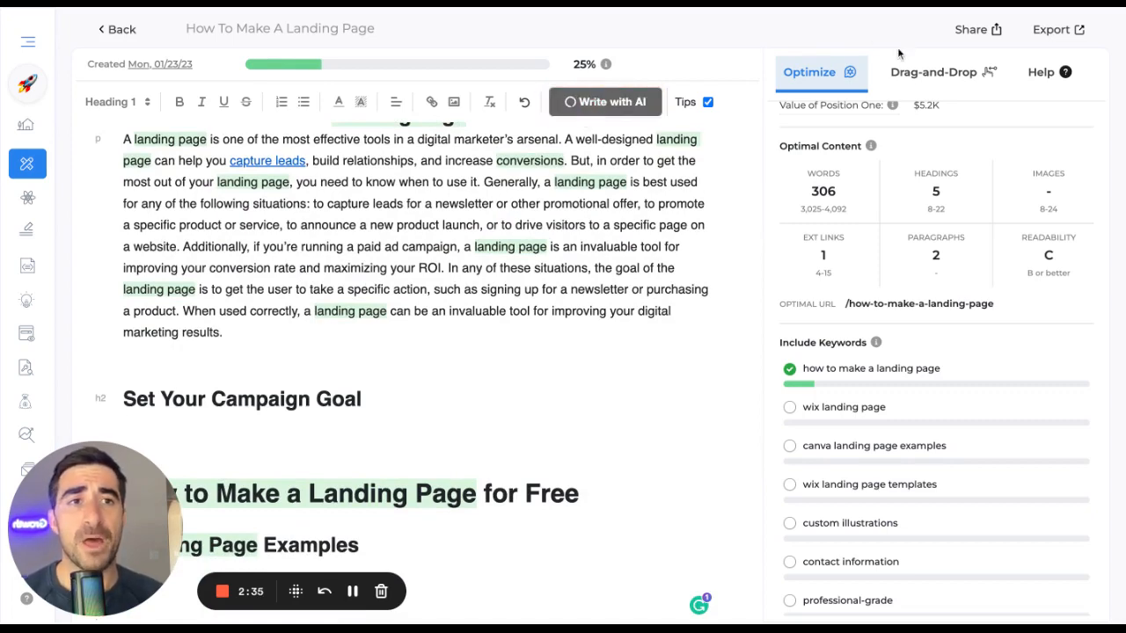
{"action": "scroll", "scroll_direction": "down", "scroll_amount": 3}
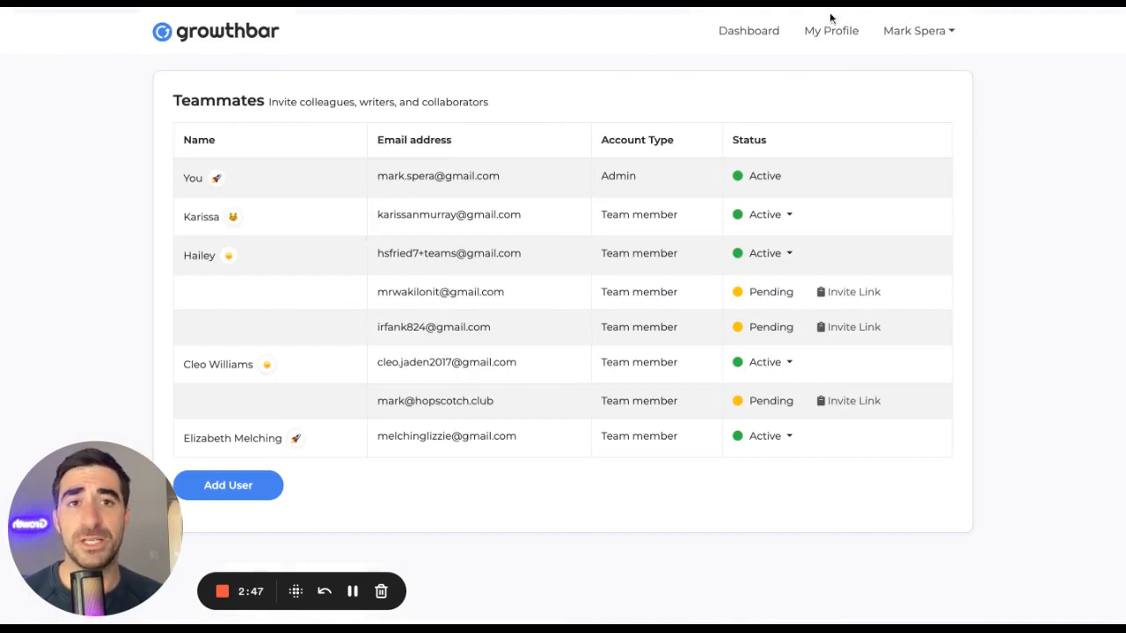
Return to the GrowthBar Home dashboard with its AI blogging and research tools
{"action": "left_click", "coordinate": [749, 31]}
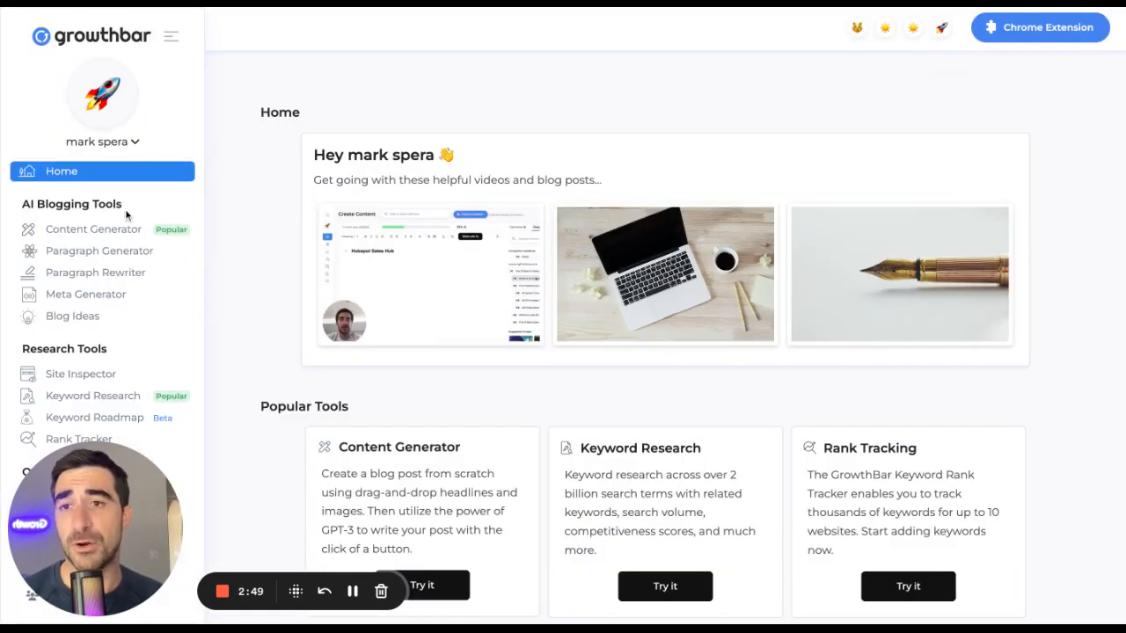
Reopen the 'How To Make A Landing Page' draft from My Content in the Content Generator
{"action": "left_click", "coordinate": [91, 229]}
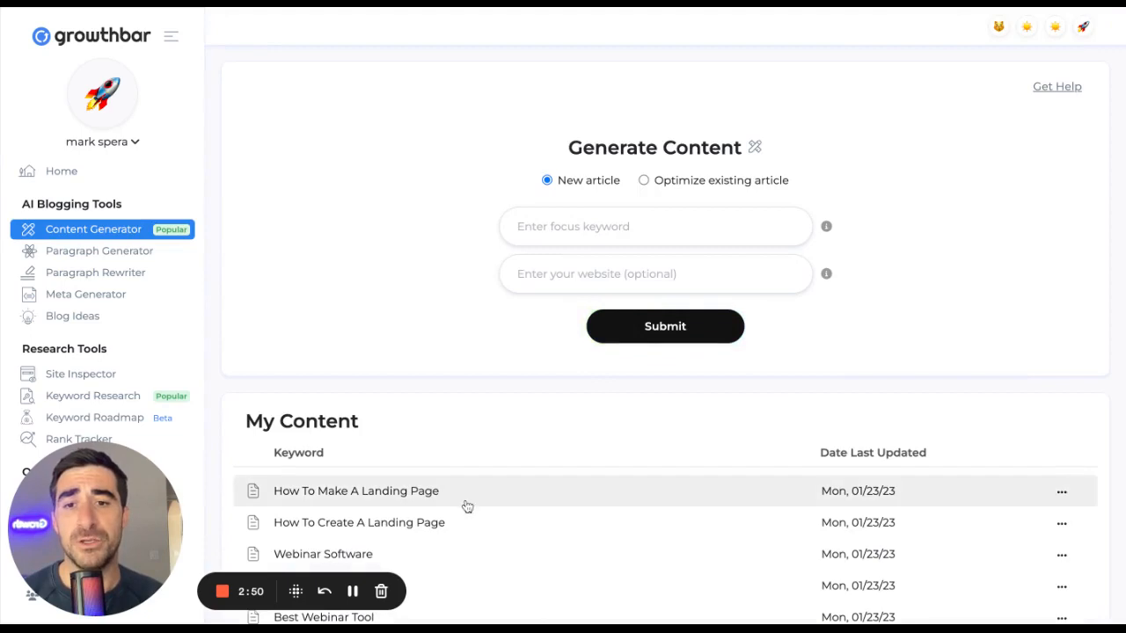
{"action": "left_click", "coordinate": [355, 491]}
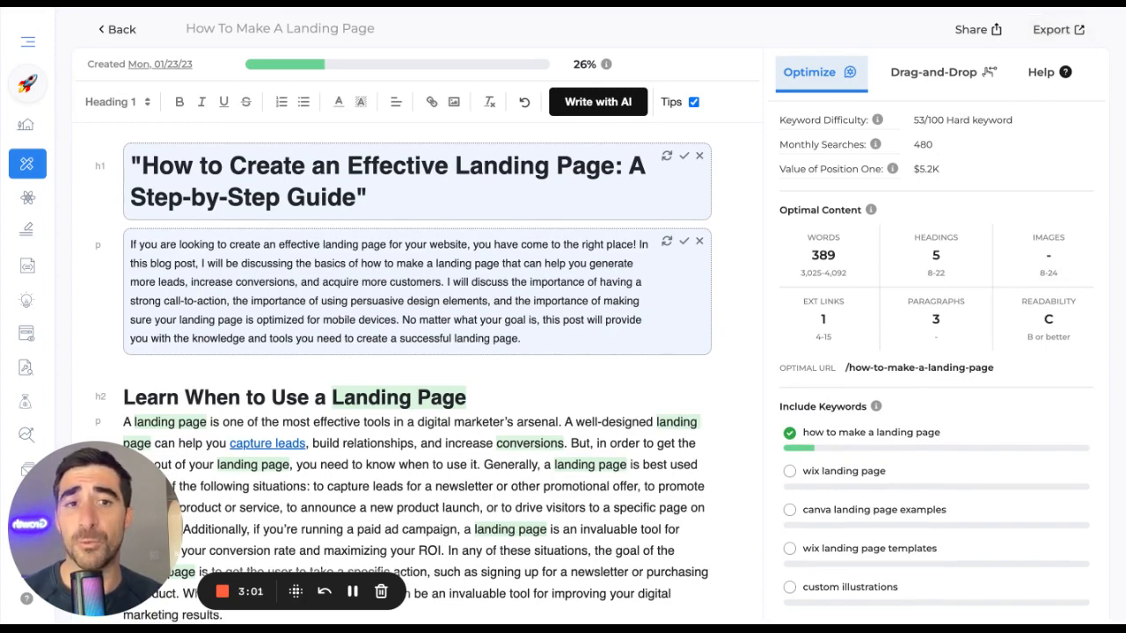
{"action": "scroll", "scroll_direction": "down", "scroll_amount": 3}
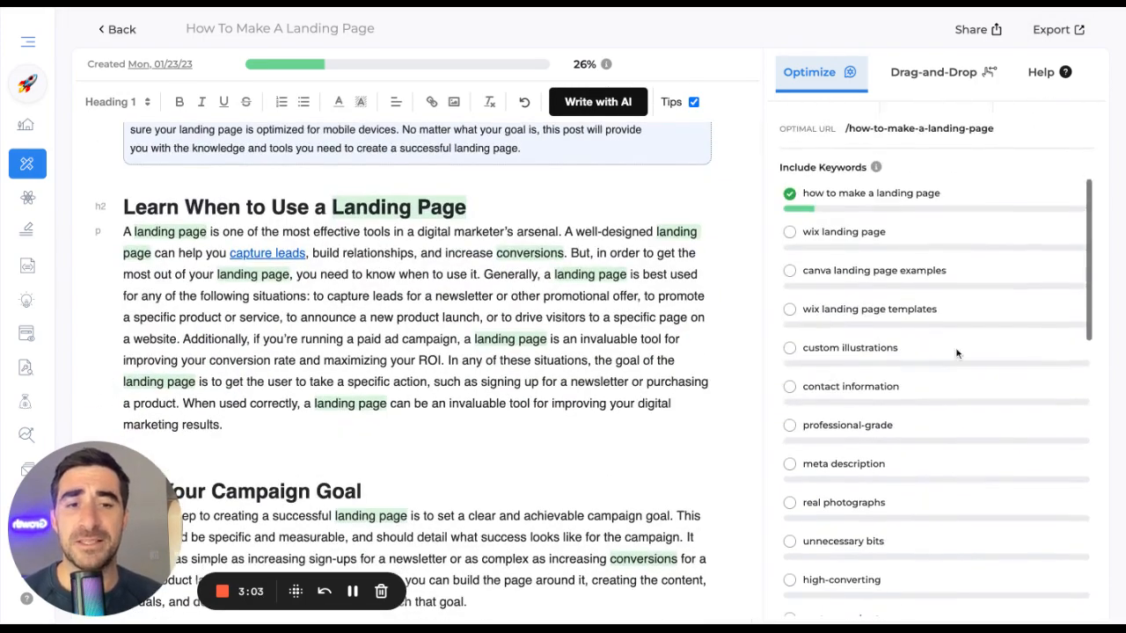
{"action": "scroll", "scroll_direction": "down", "scroll_amount": 3}
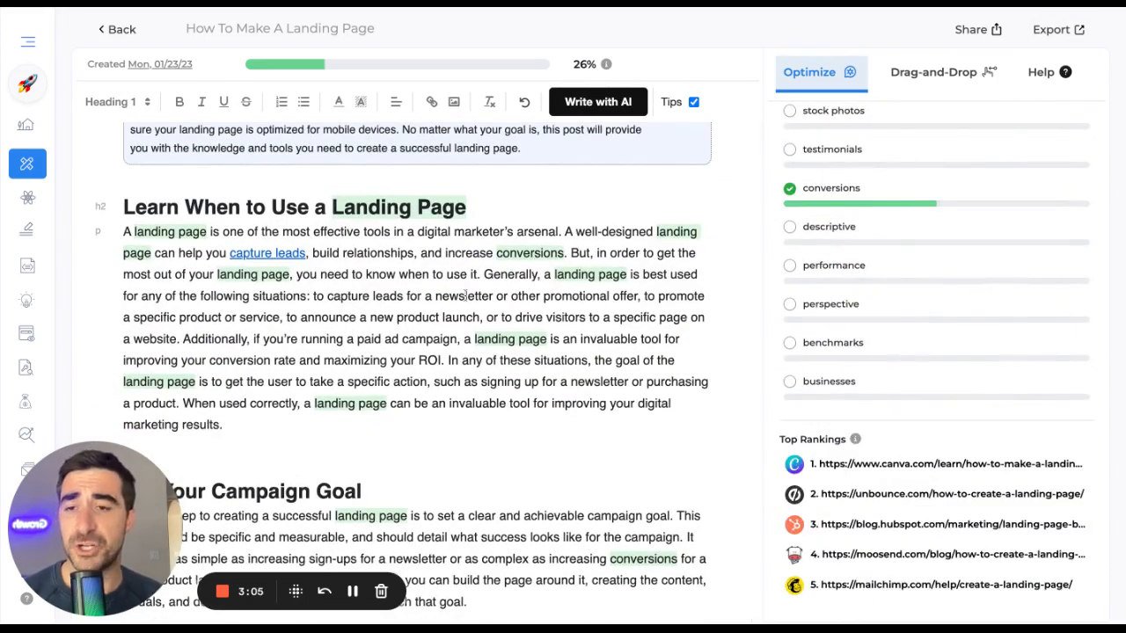